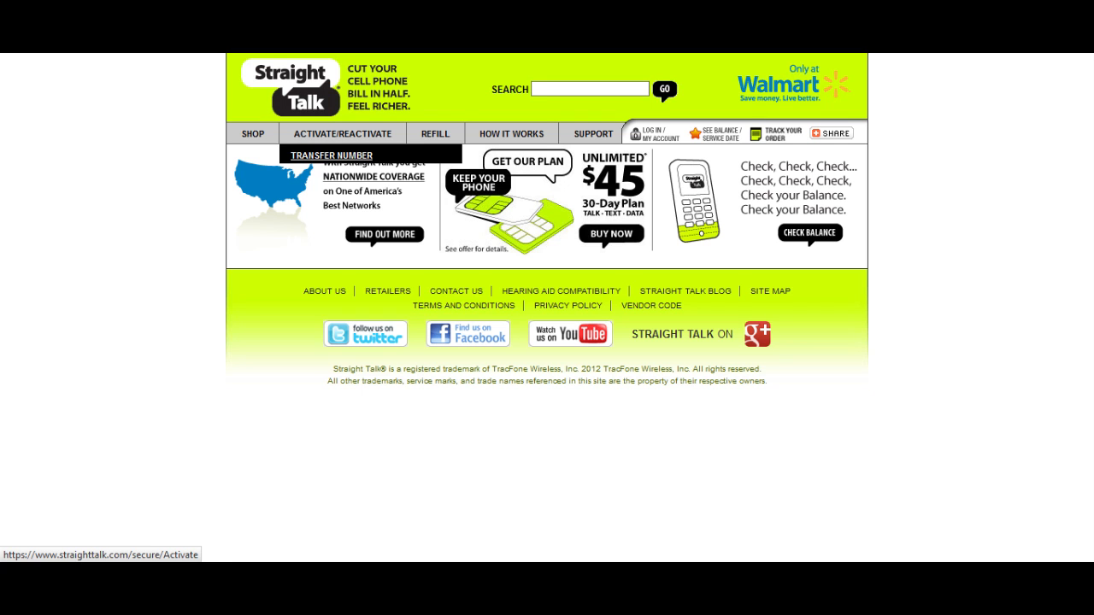
- Go to the Activate/Reactivate section from the straighttalk.com top menu
{"action": "left_click", "coordinate": [332, 154]}
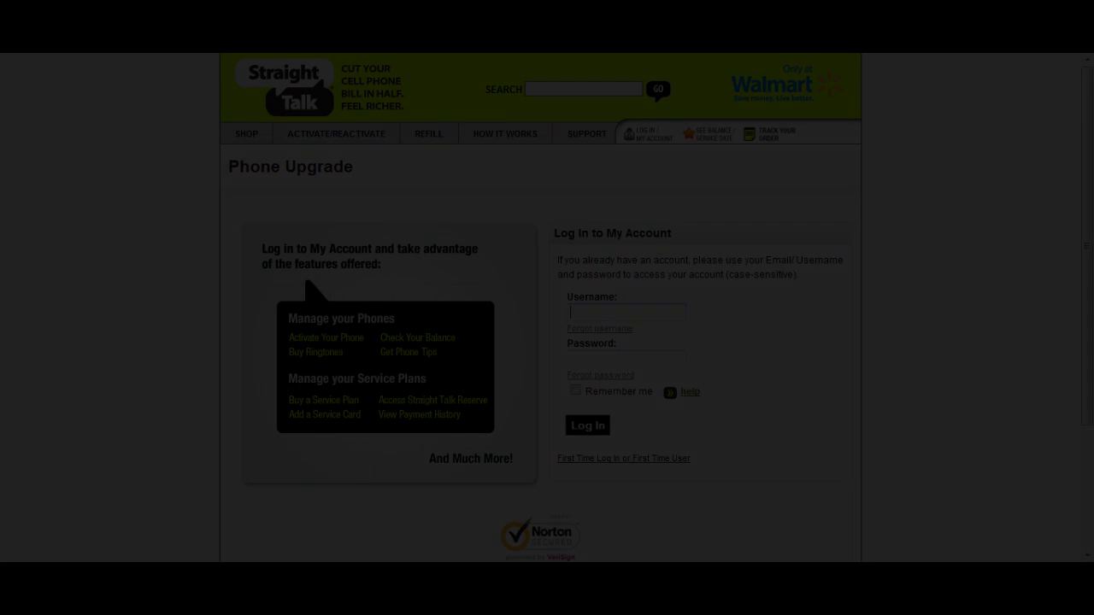
- Start signing in through the Log In to My Account form on the Phone Upgrade page
{"action": "left_click", "coordinate": [587, 424]}
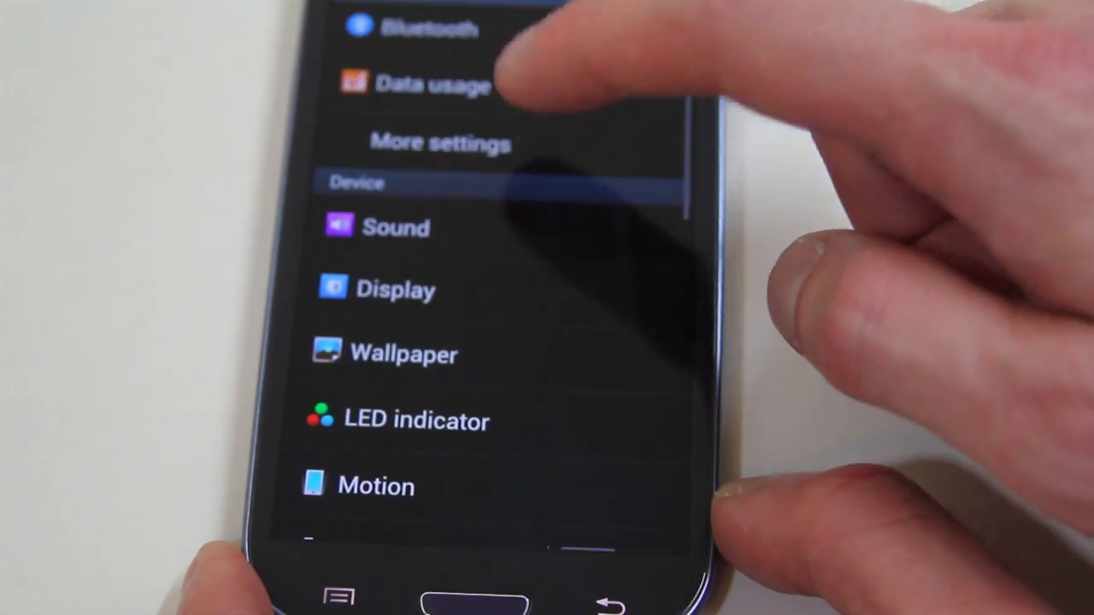
- Review the APN entry's fields: proxy.mvno.tracfone.com port 80, Cingular MMSC, MCC 310, MNC 410
{"action": "scroll", "scroll_direction": "down", "scroll_amount": 3}
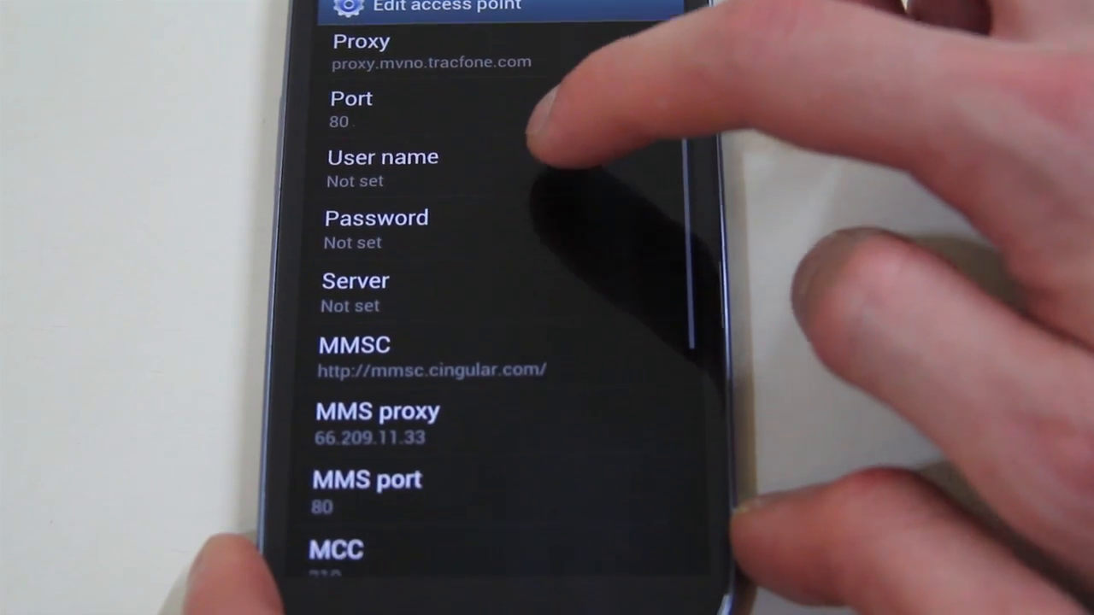
{"action": "scroll", "scroll_direction": "down", "scroll_amount": 3}
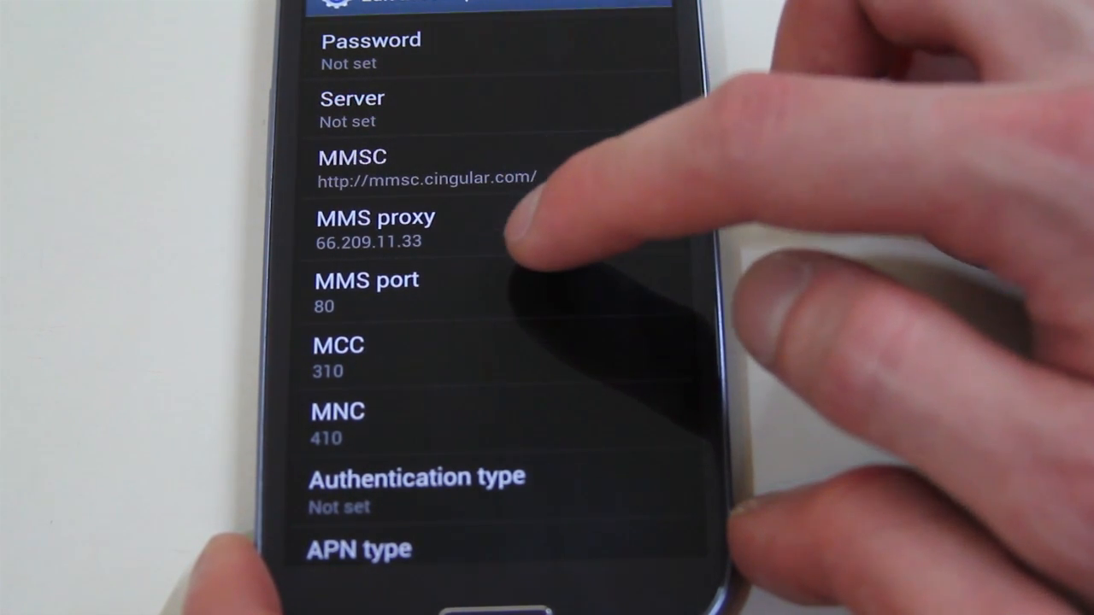
{"action": "scroll", "scroll_direction": "up", "scroll_amount": 3}
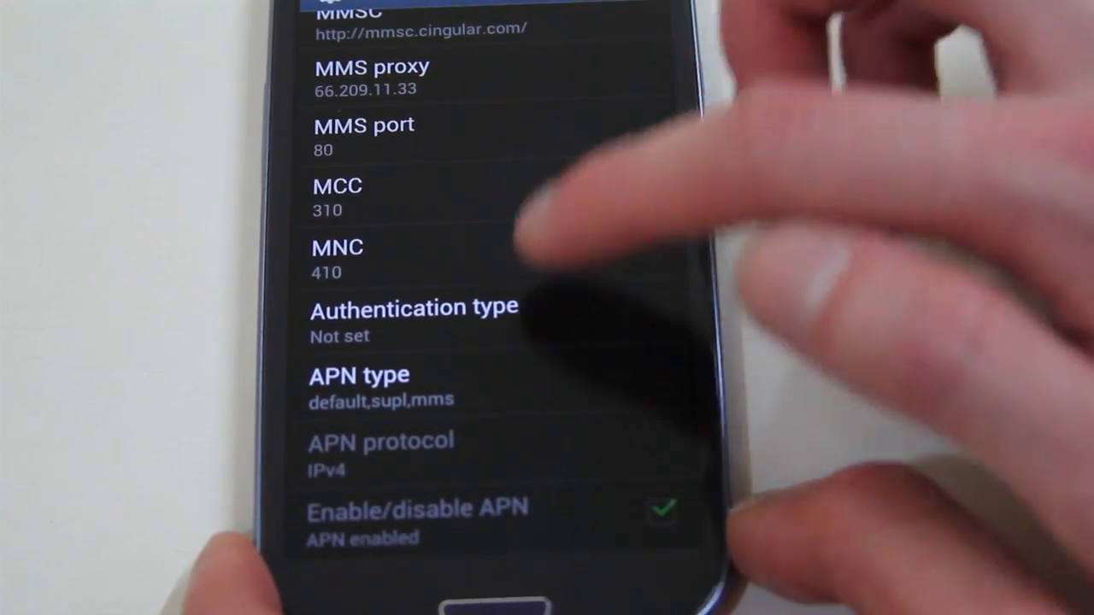
{"action": "scroll", "scroll_direction": "up", "scroll_amount": 3}
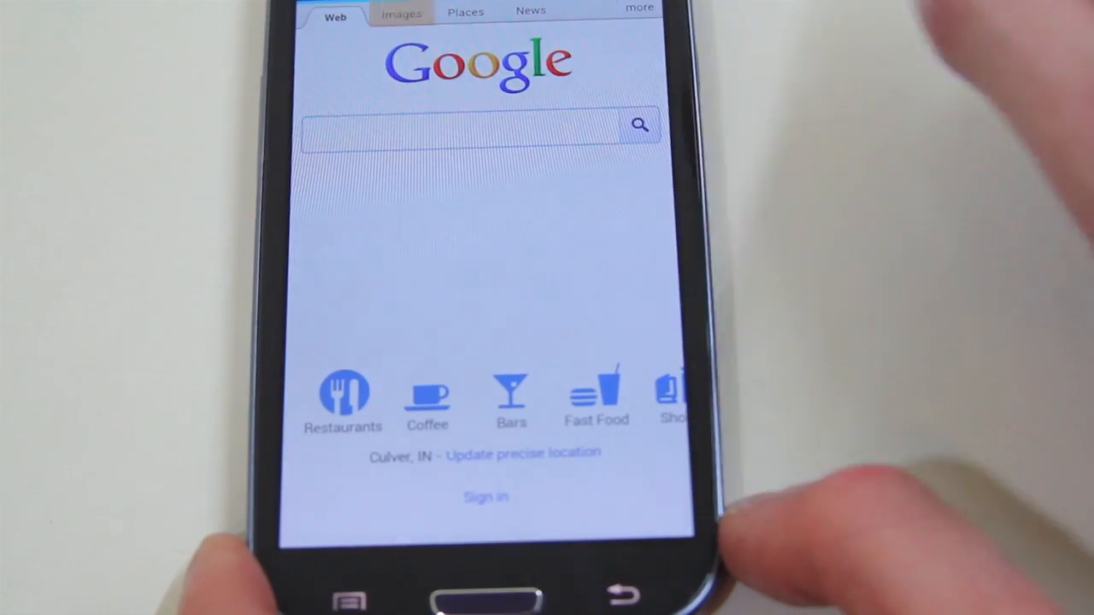
- Switch the loaded Google page to Google Images search
{"action": "left_click", "coordinate": [401, 12]}
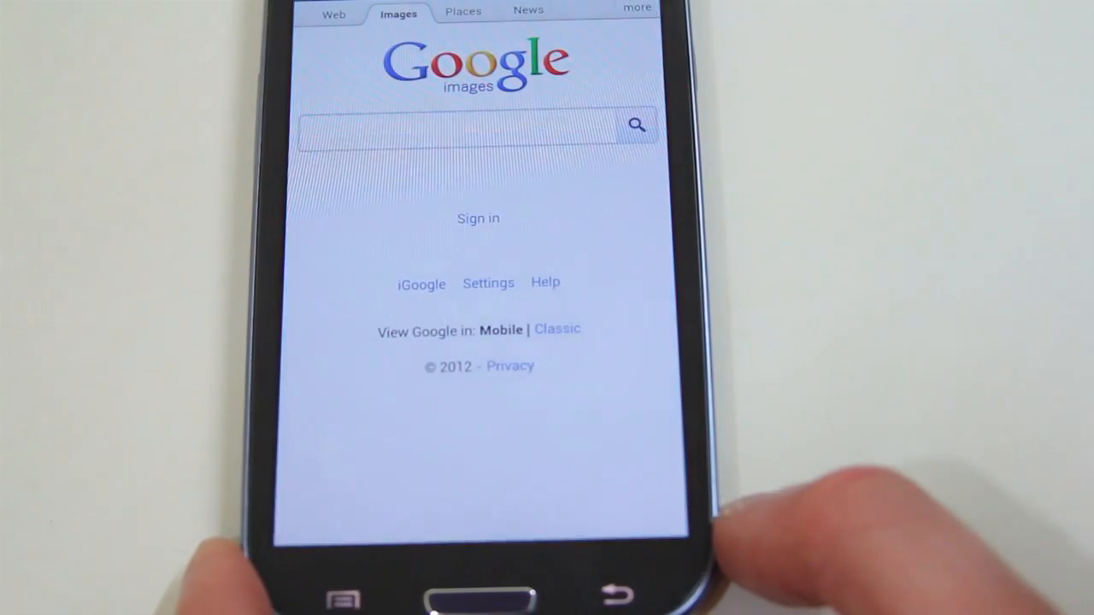